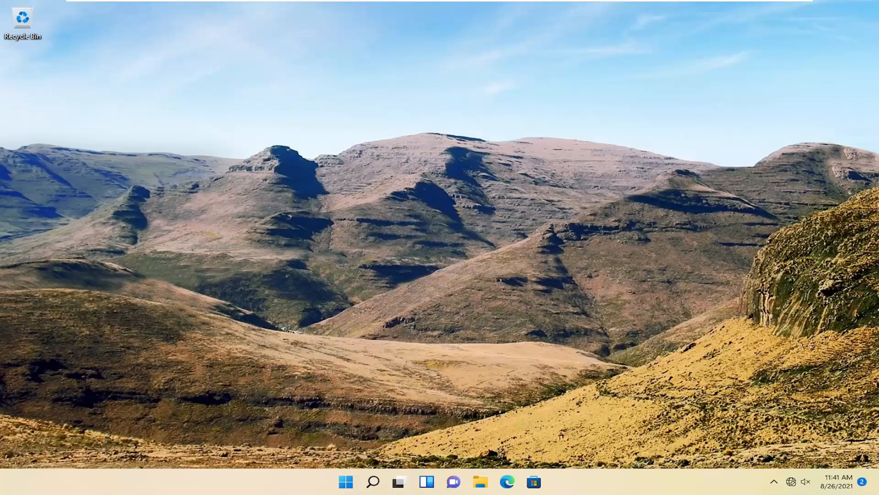
mouse_move(376, 480)
text(control panel)
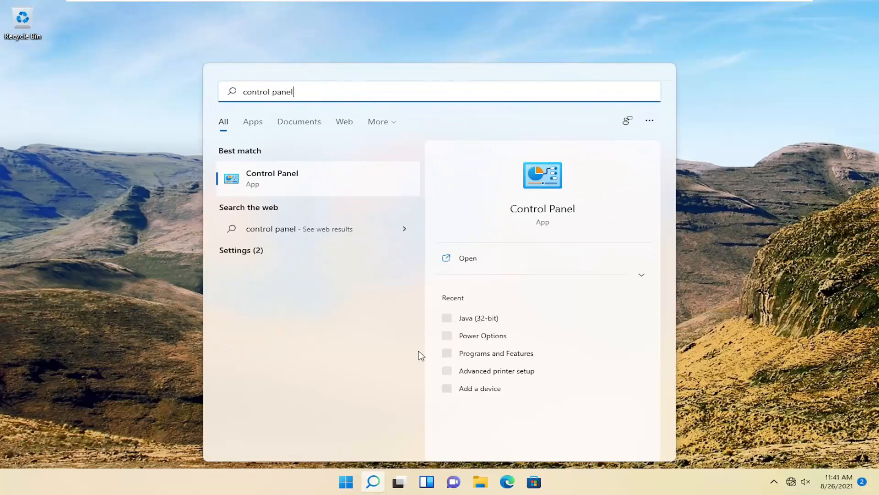
Launch Control Panel from the Start search results, showing all items as large icons
click(271, 177)
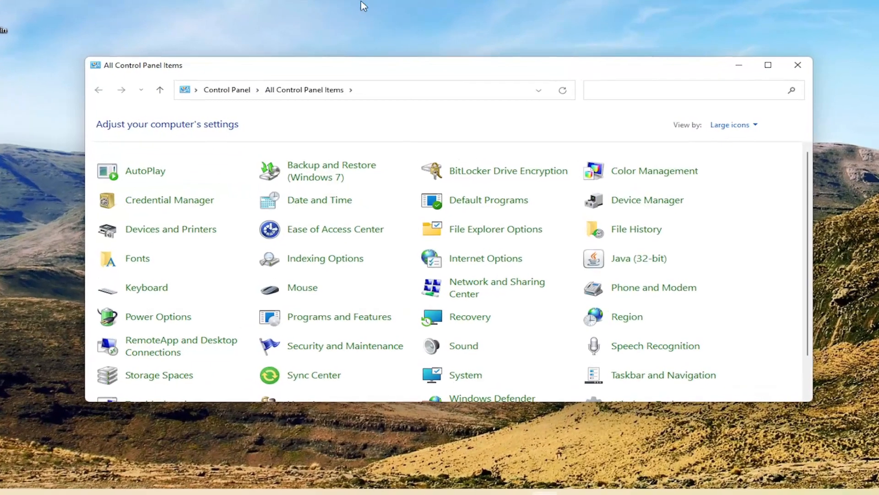
click(738, 125)
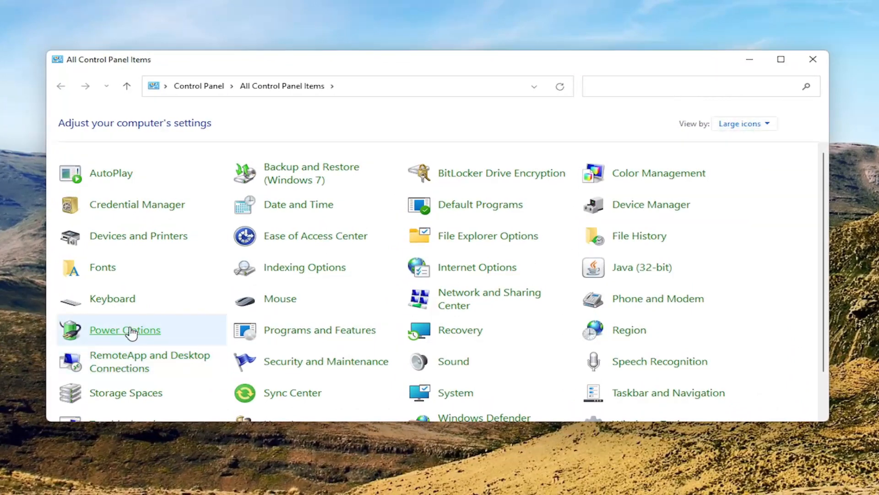
Go to Power Options and then 'Choose what the power button does'
click(125, 330)
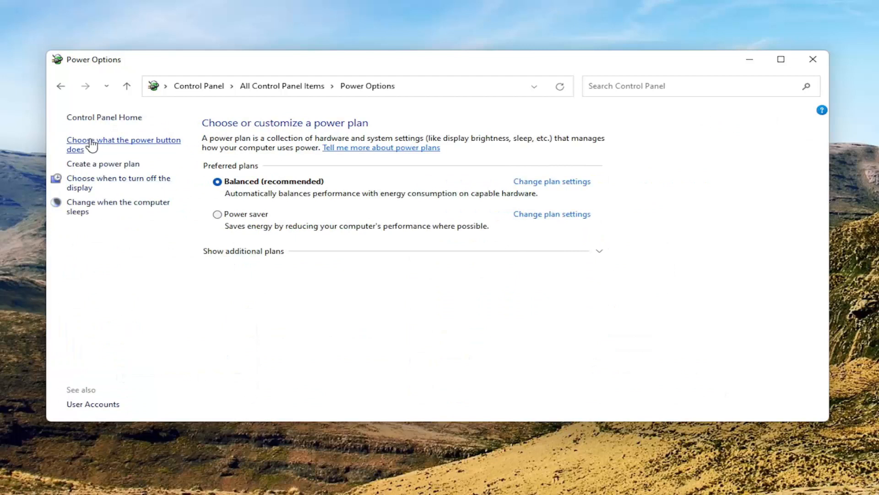
click(124, 145)
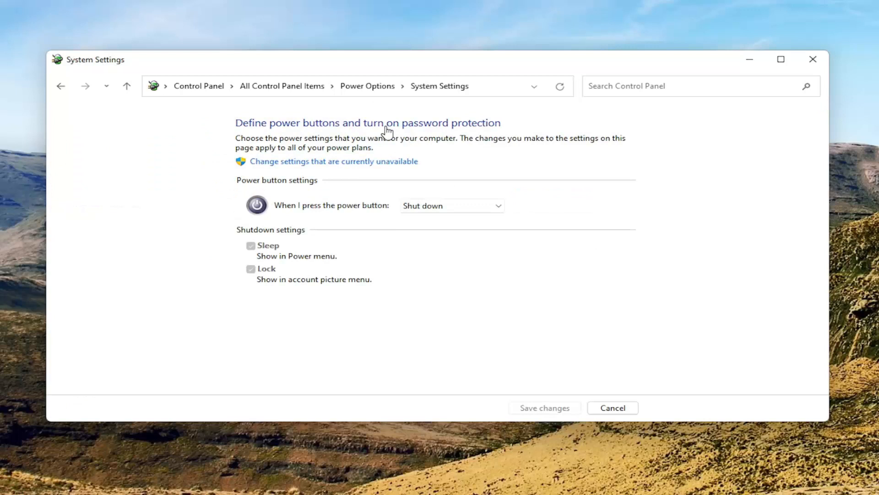
Set 'When I press the power button' to Shut down and save changes
click(453, 205)
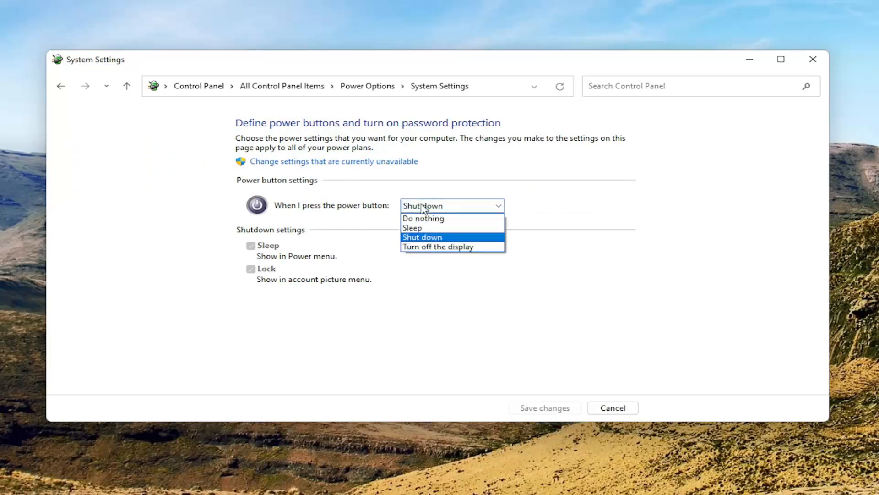
mouse_move(423, 218)
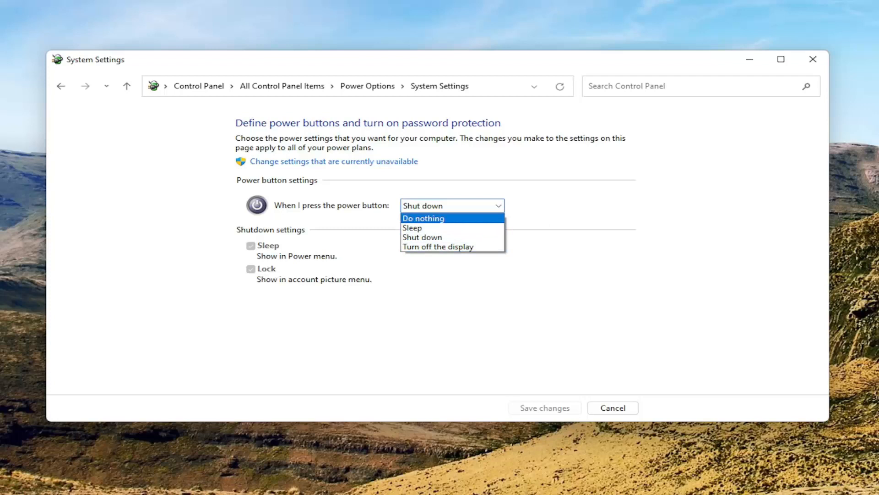
mouse_move(417, 238)
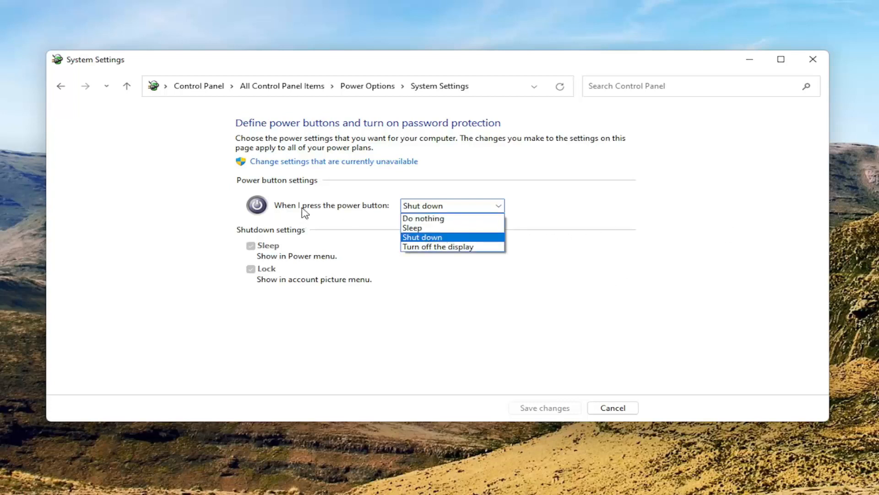
click(422, 237)
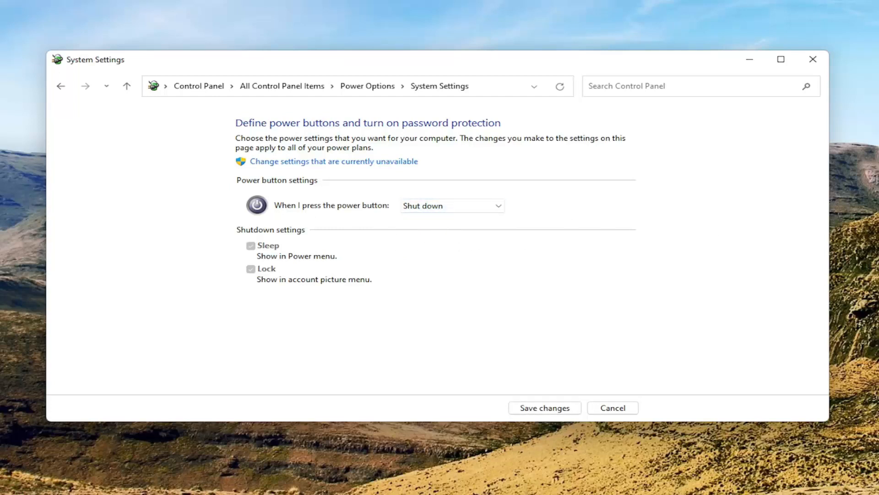
mouse_move(545, 421)
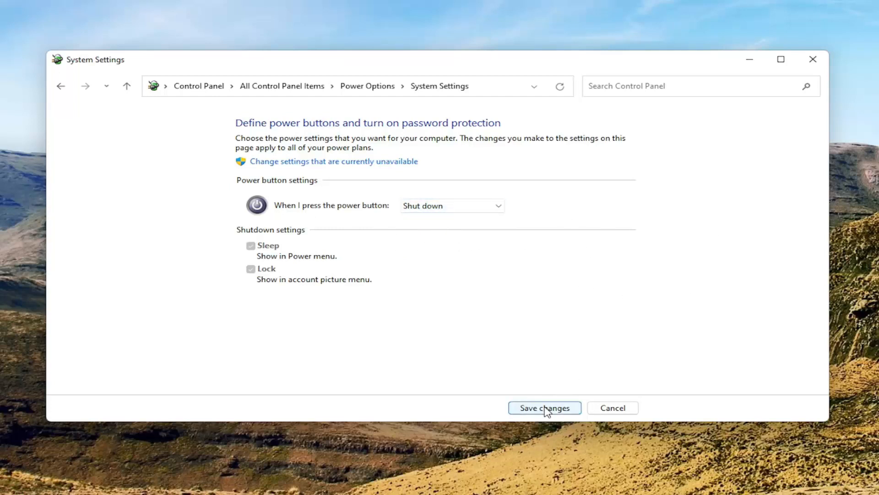
click(544, 408)
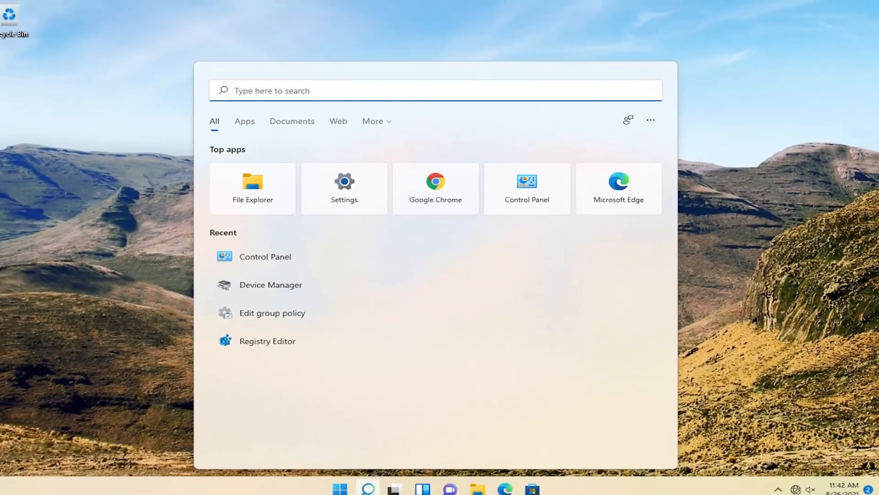
Search 'cmd', run Command Prompt as administrator and confirm the UAC prompt with Yes
text(cmd)
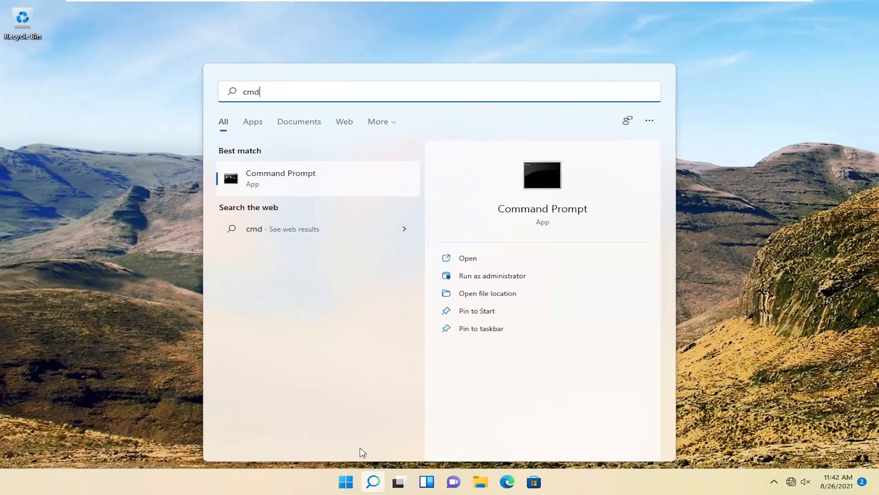
mouse_move(283, 181)
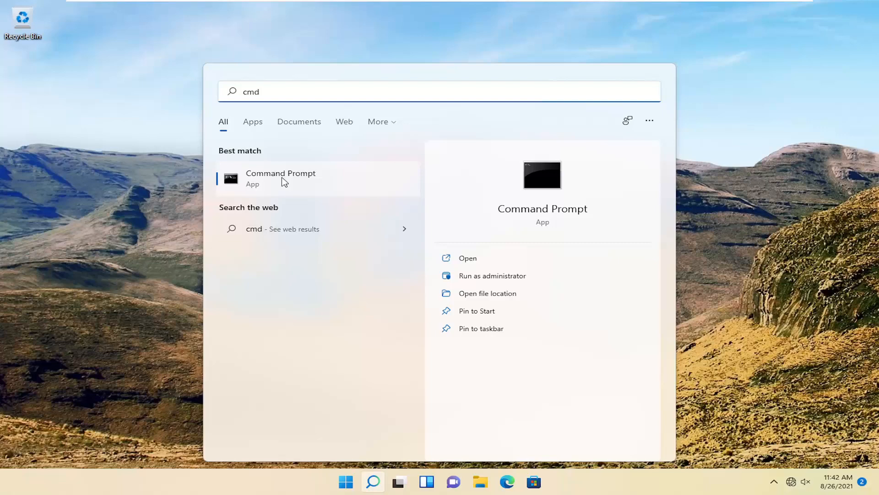
right_click(290, 181)
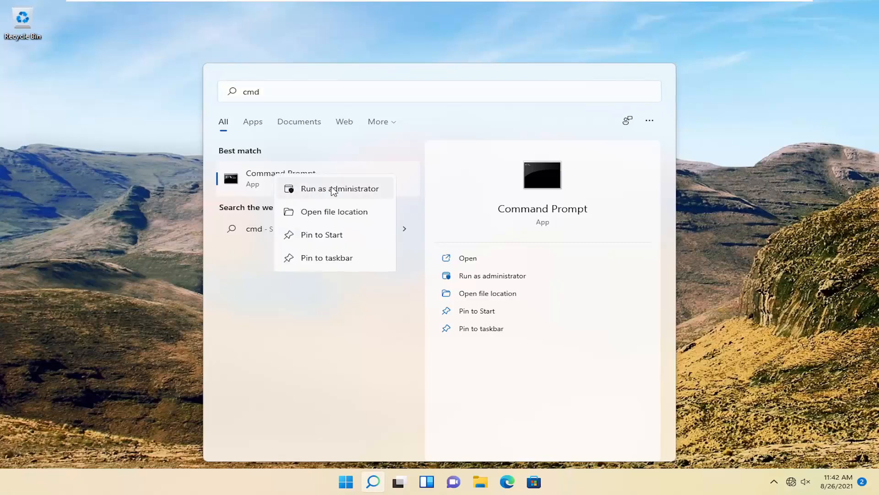
click(334, 189)
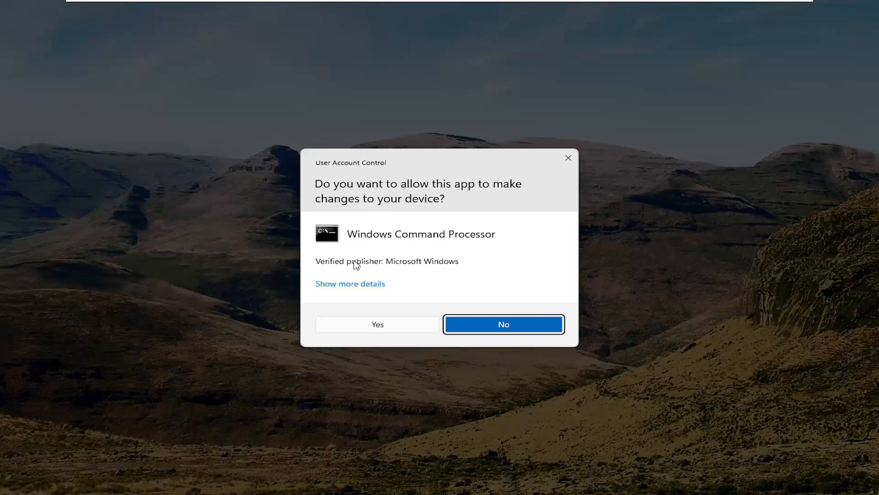
click(377, 324)
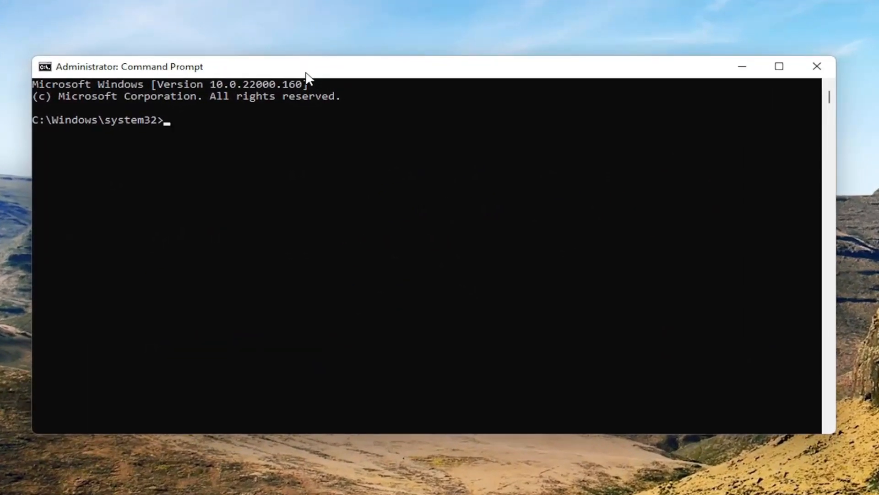
Run sfc /scannow at the elevated prompt to start the system file check
text(sfc)
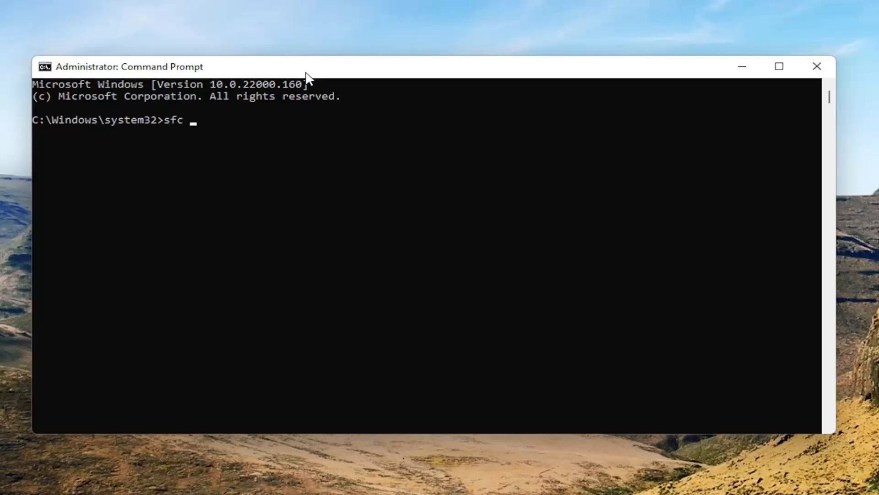
text(/scanno)
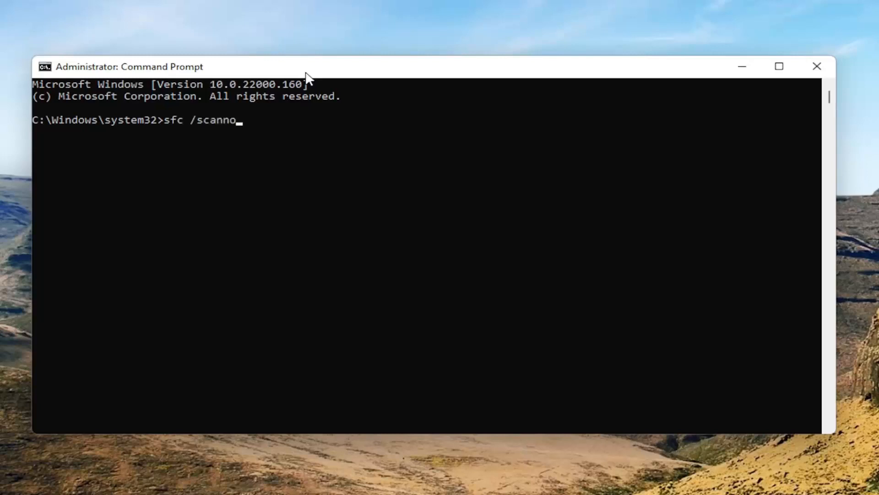
text(w)
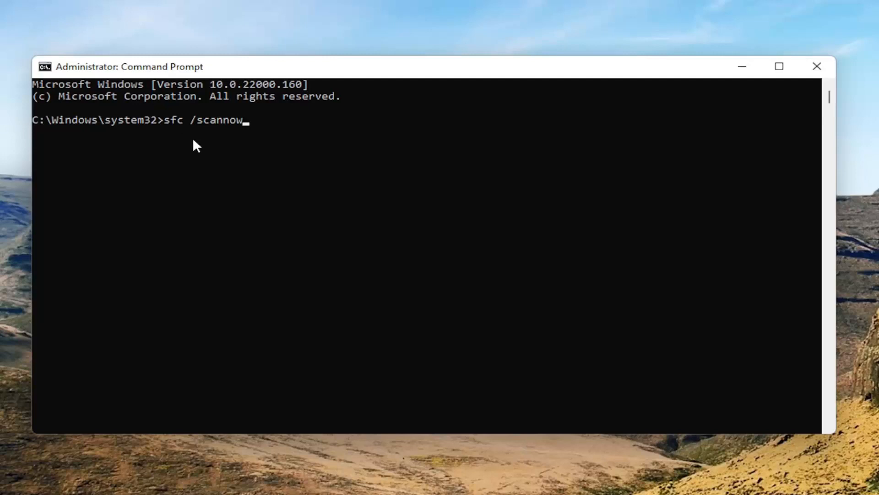
mouse_move(204, 284)
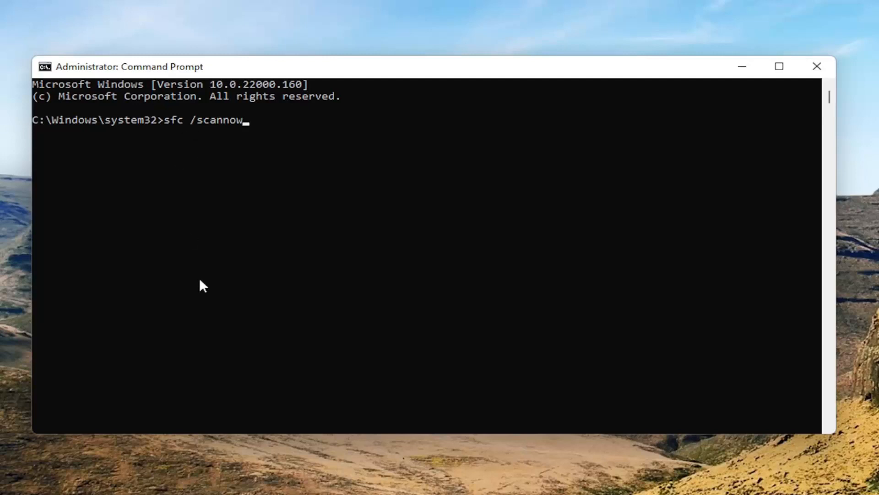
key(Enter)
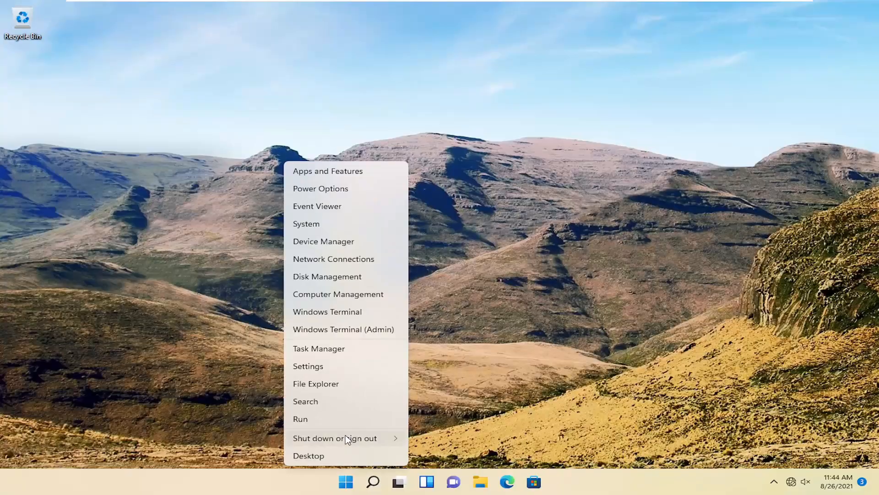
Restart the computer from the Start button's 'Shut down or sign out' menu
click(335, 438)
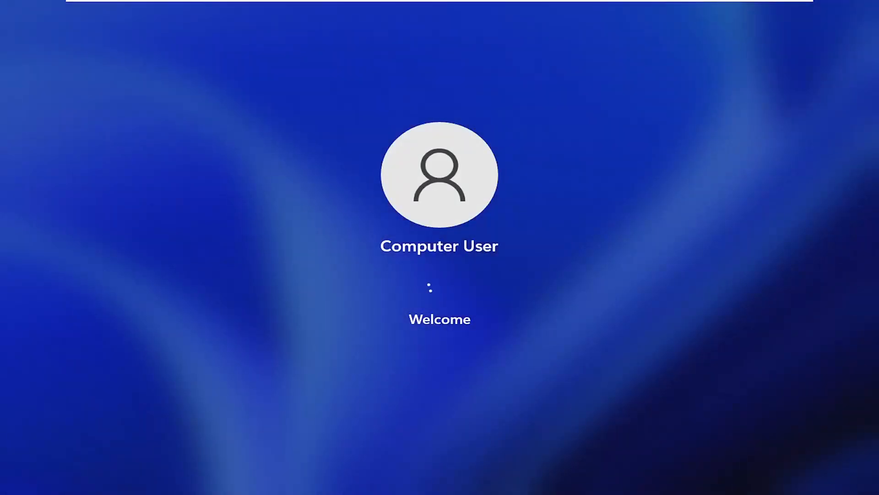